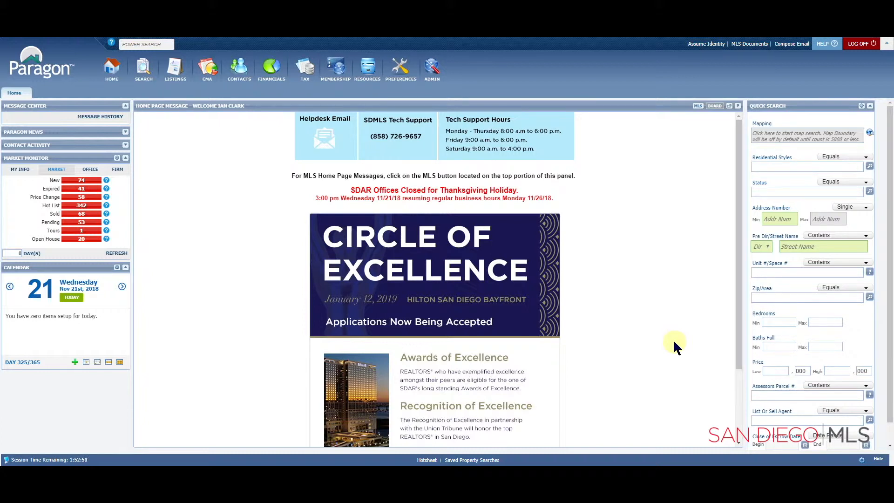
pyautogui.moveTo(570, 329)
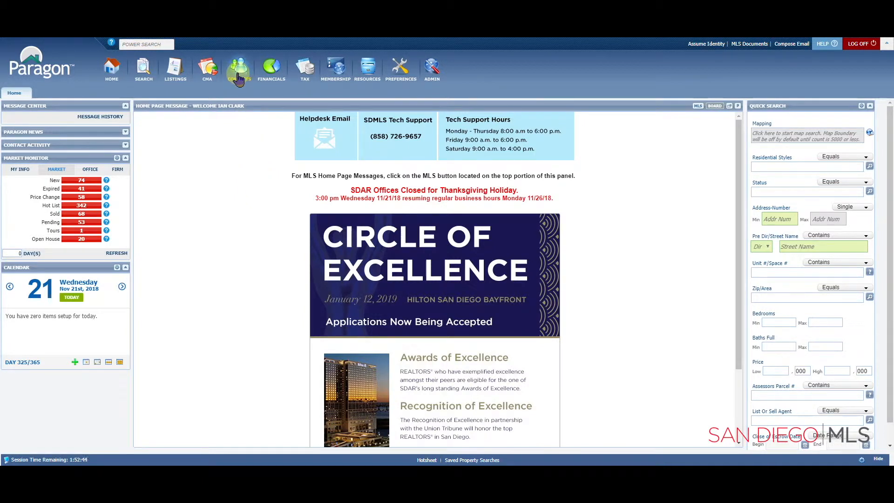
# - Open View / Manage Contacts from the Contacts menu
pyautogui.click(239, 66)
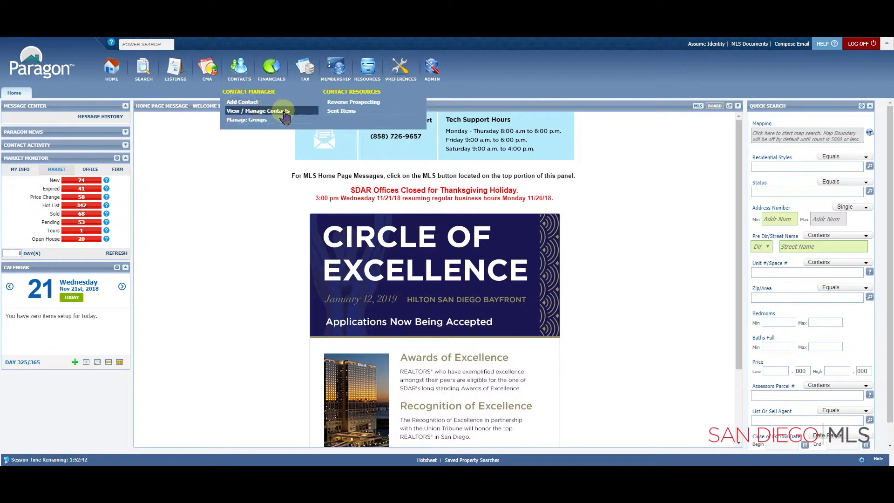
pyautogui.moveTo(299, 114)
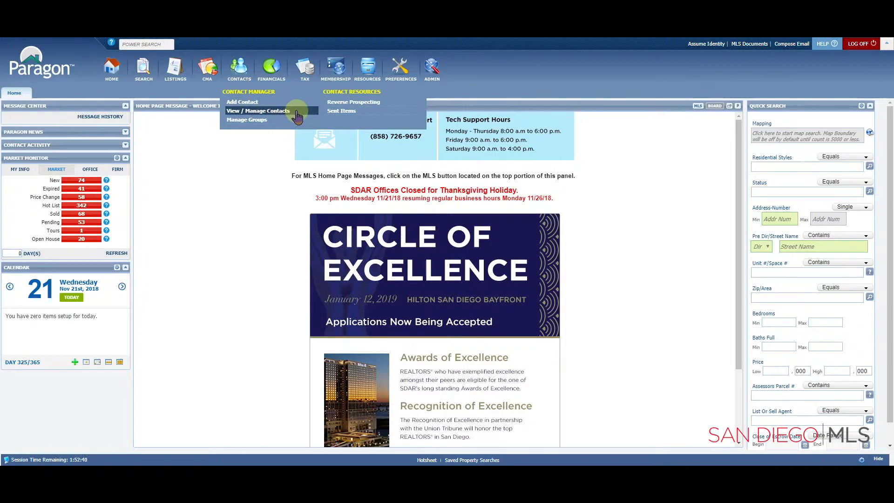
pyautogui.click(259, 110)
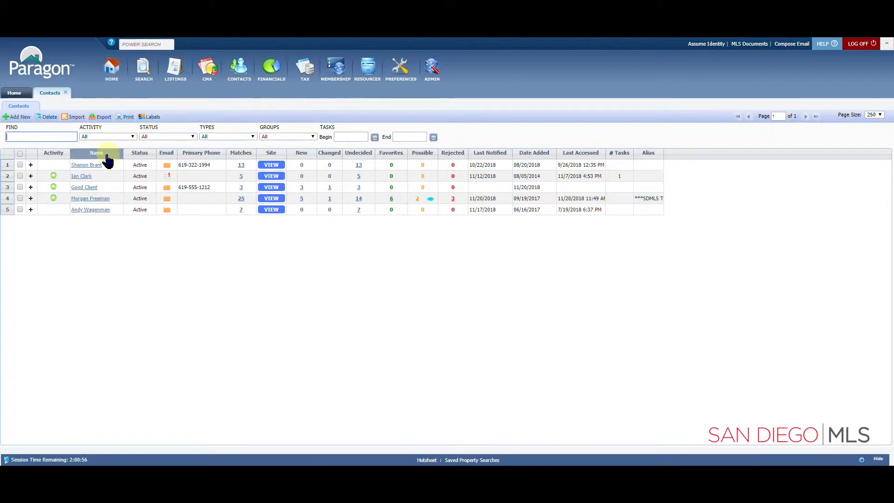
# - Open Good Client's record and its General > Contact Information form
pyautogui.click(84, 188)
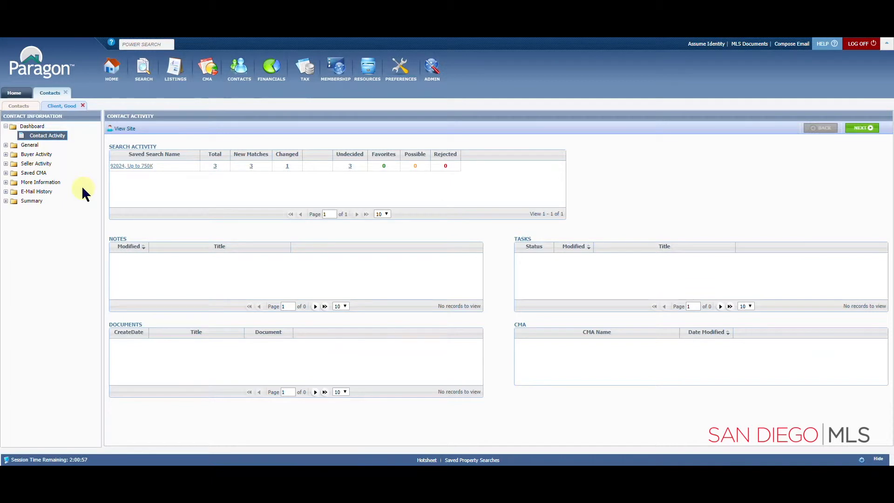
pyautogui.moveTo(70, 140)
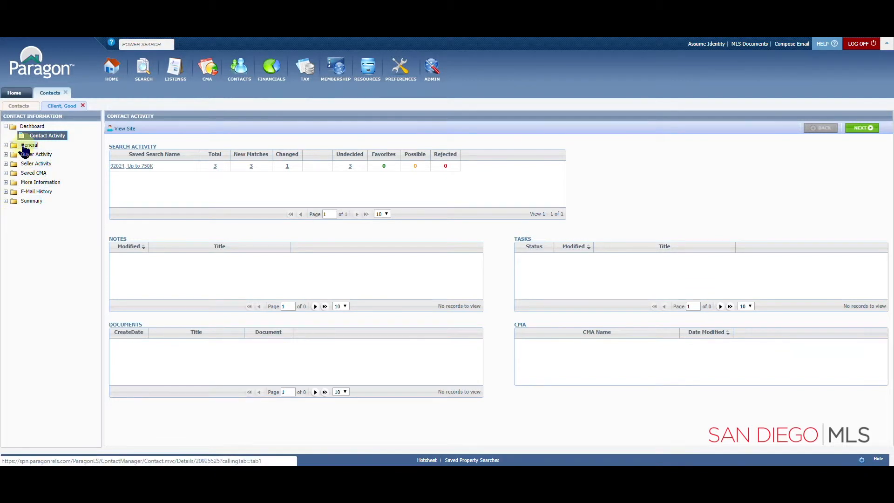
pyautogui.click(29, 145)
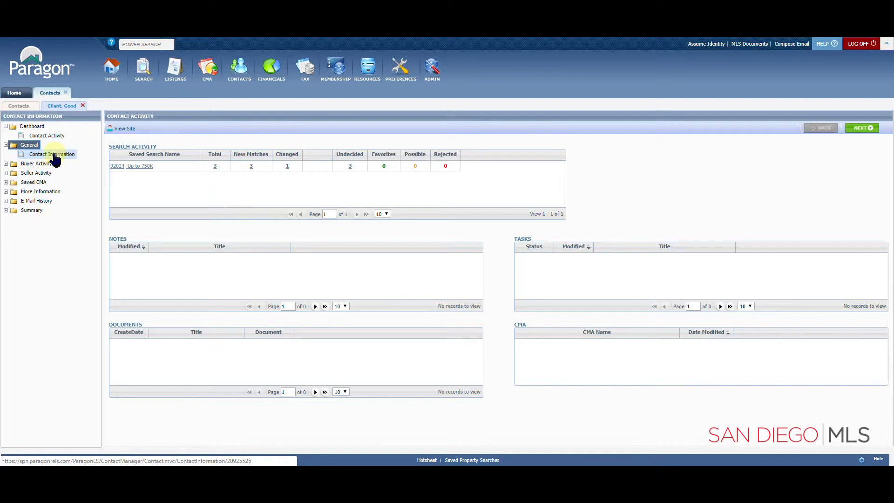
pyautogui.click(48, 153)
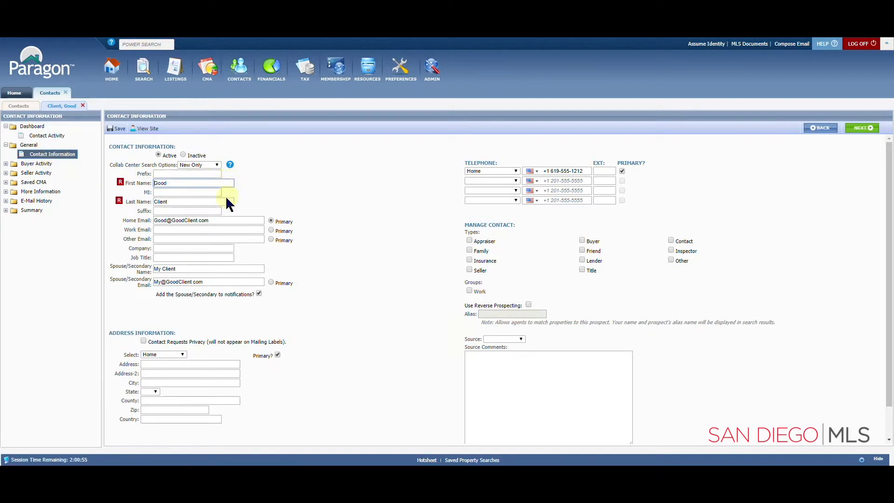
pyautogui.click(208, 220)
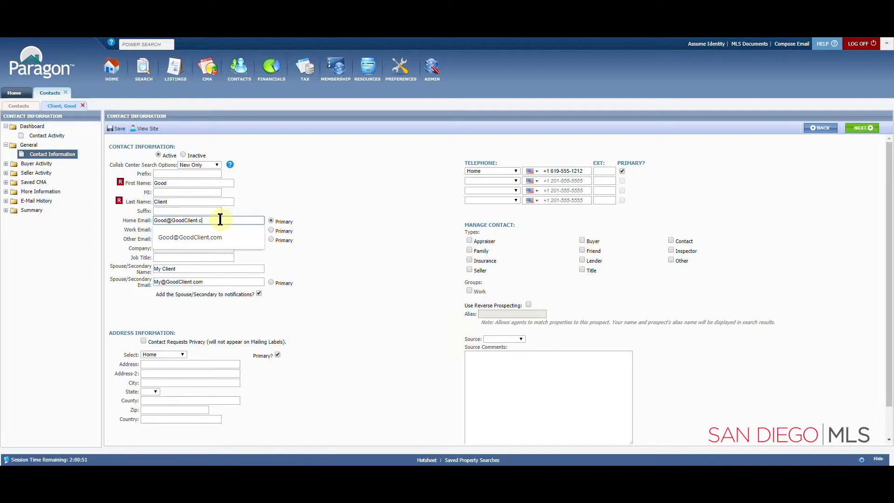
pyautogui.write('org')
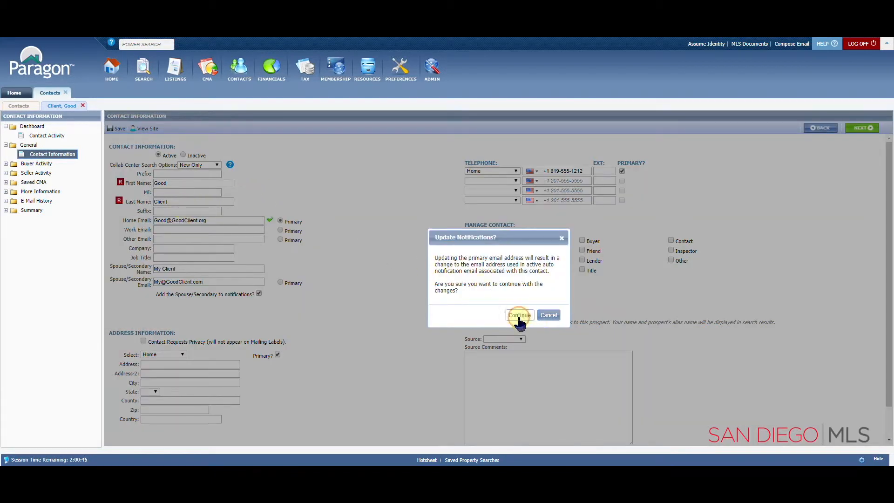
pyautogui.click(519, 315)
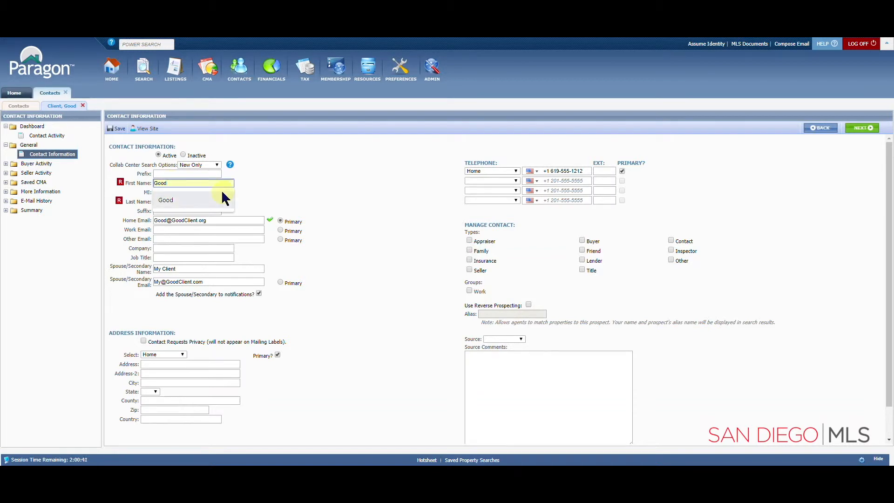
pyautogui.click(117, 128)
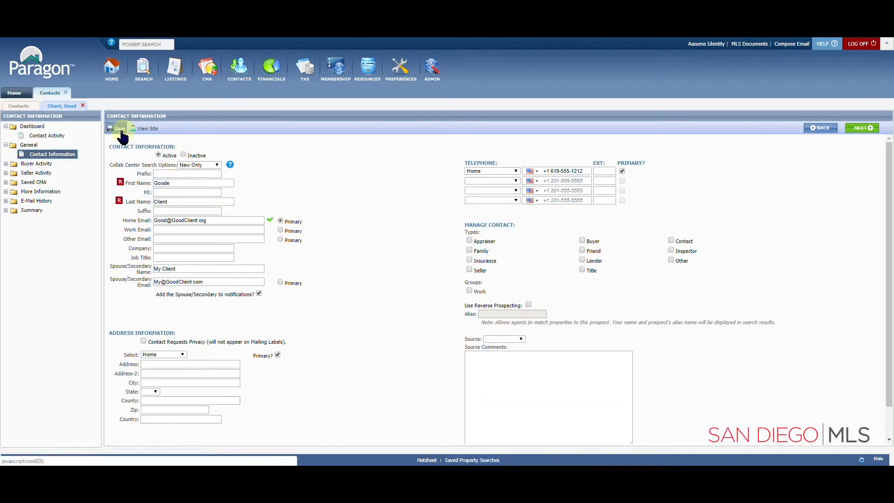
pyautogui.moveTo(115, 130)
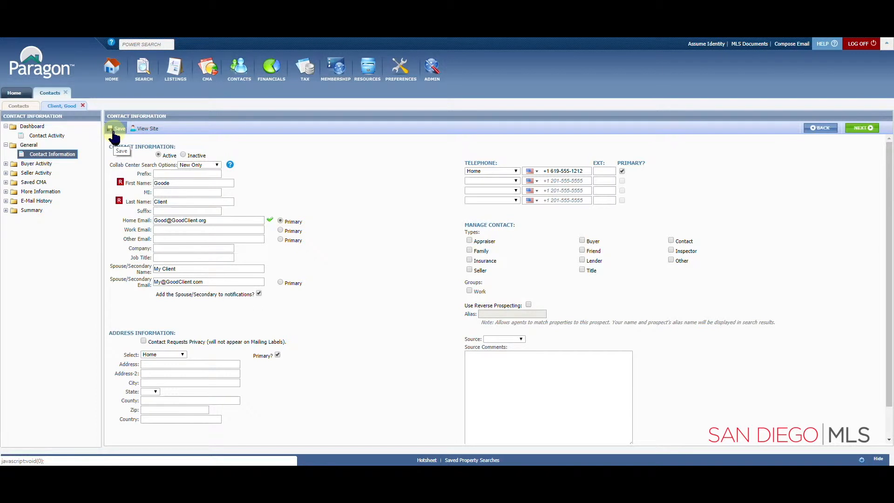
pyautogui.click(114, 128)
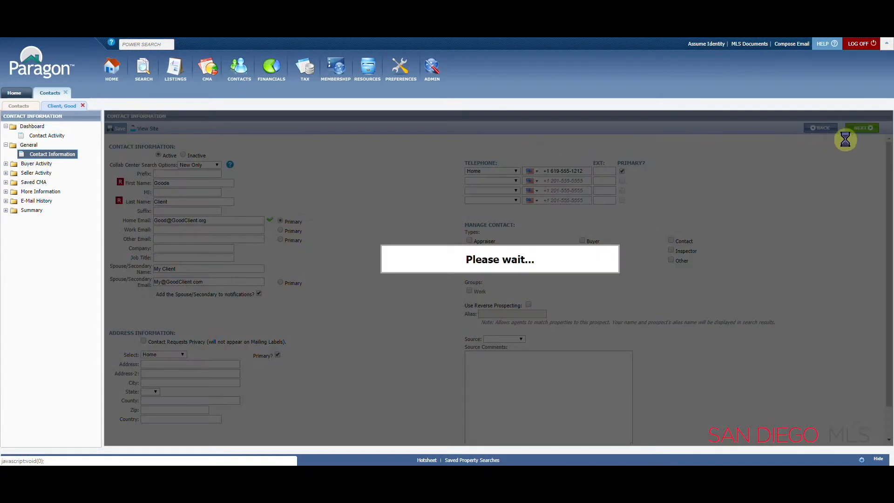
pyautogui.click(118, 128)
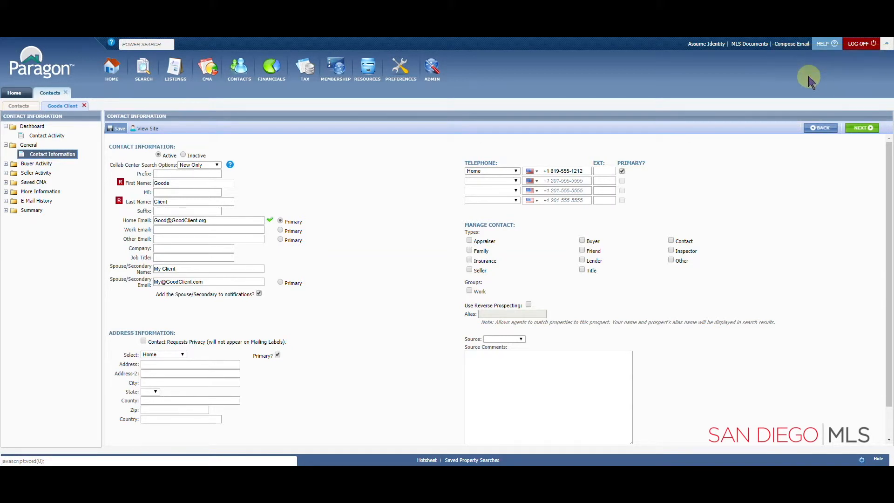
pyautogui.moveTo(408, 126)
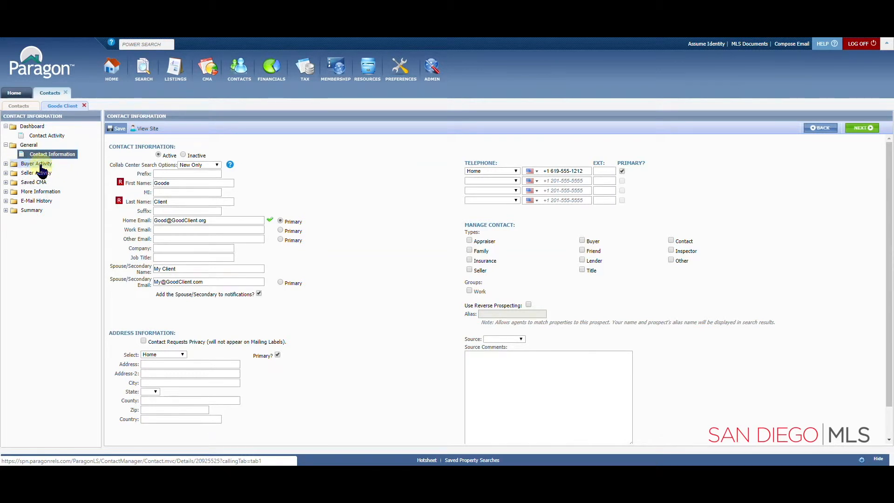
# - Open the saved search '92024, Up to 750K' under Buyer Activity
pyautogui.click(31, 164)
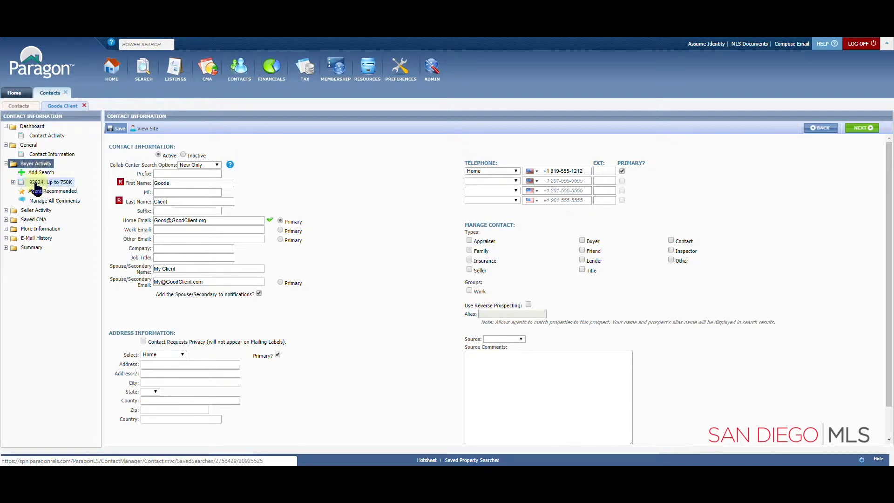
pyautogui.click(50, 181)
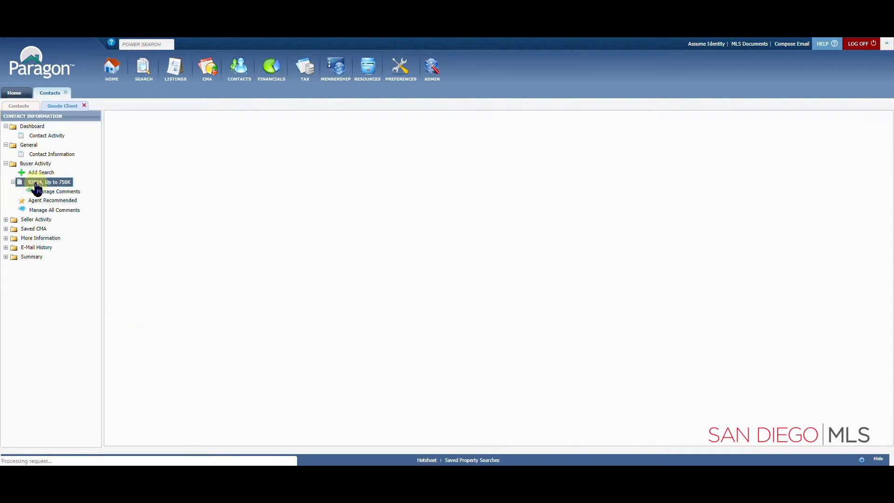
pyautogui.click(47, 182)
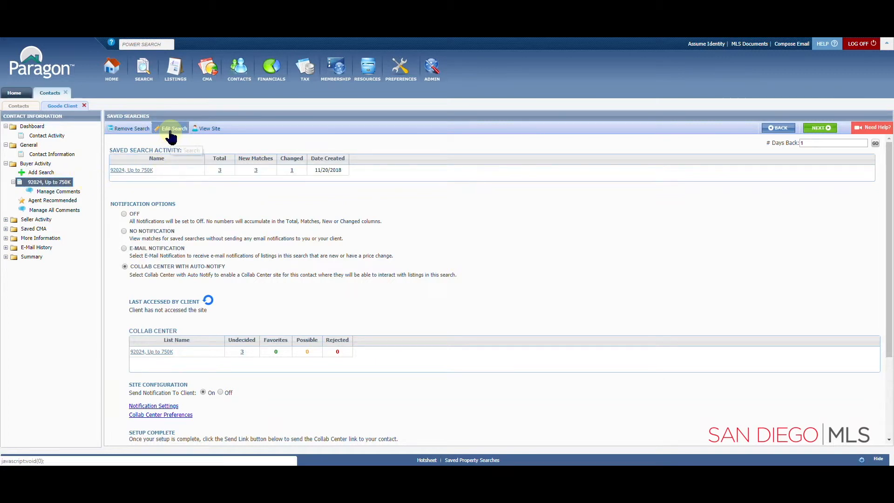
pyautogui.moveTo(171, 132)
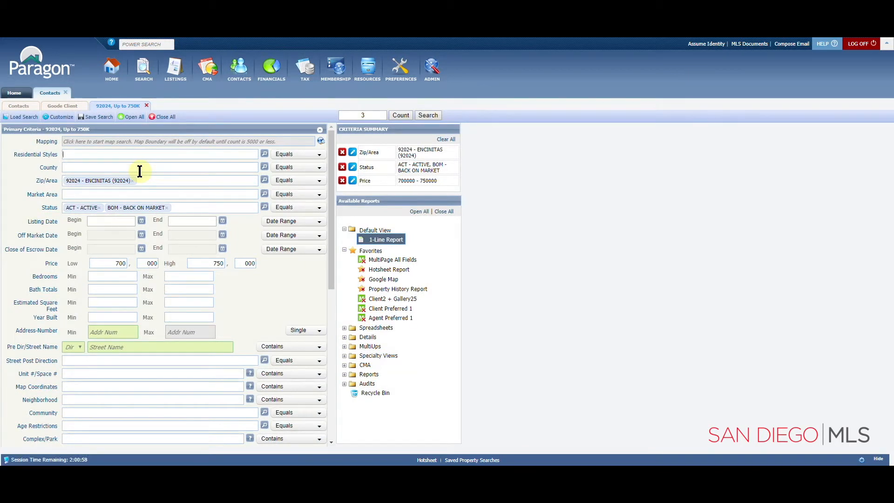
pyautogui.moveTo(204, 289)
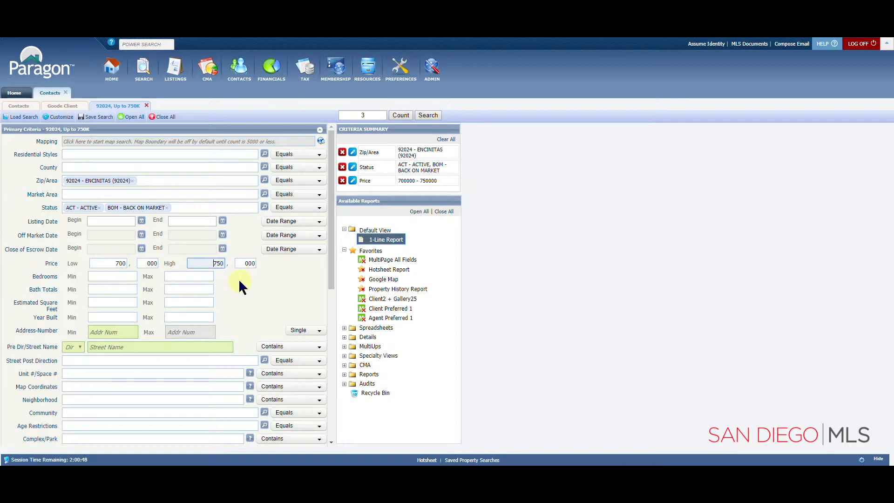
# - Change the Price High value from 750 to 800
pyautogui.write('800')
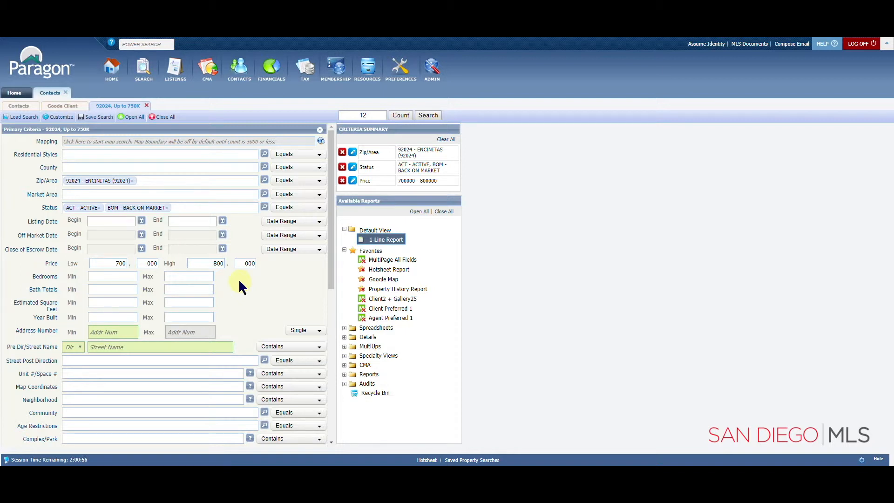
pyautogui.moveTo(130, 159)
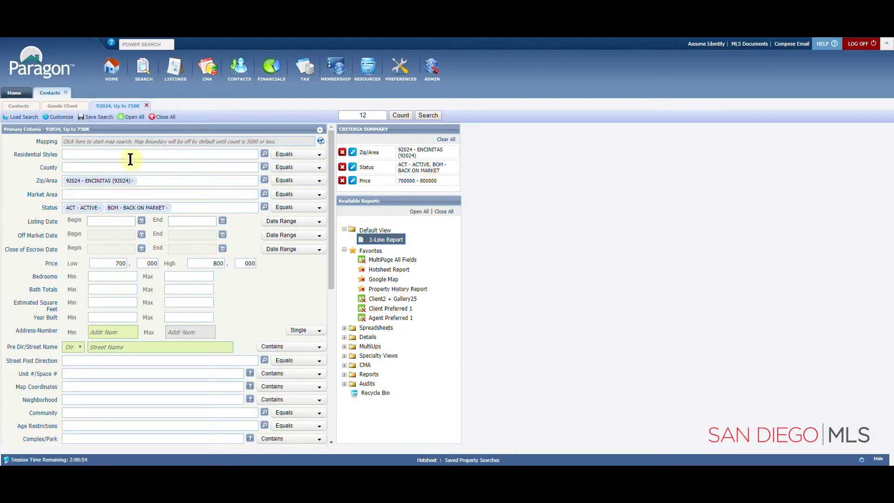
pyautogui.click(98, 117)
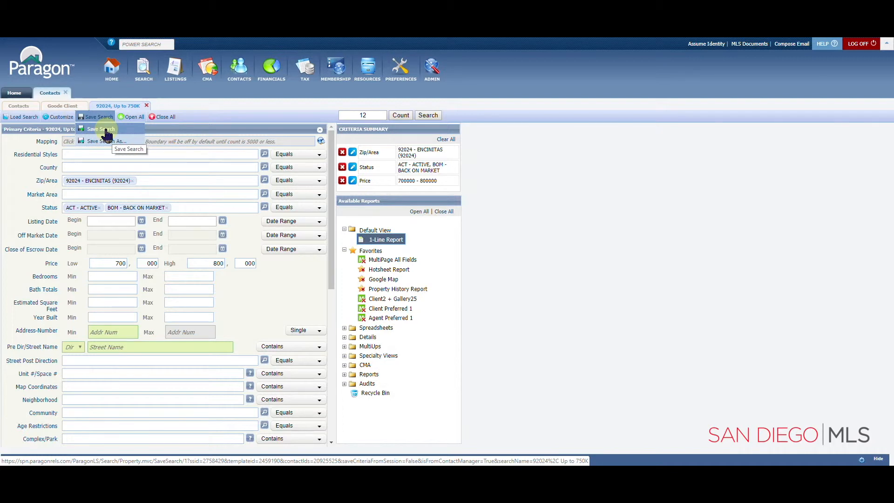
# - Rename the saved search to '92024, Up to 800K' and save it
pyautogui.click(103, 129)
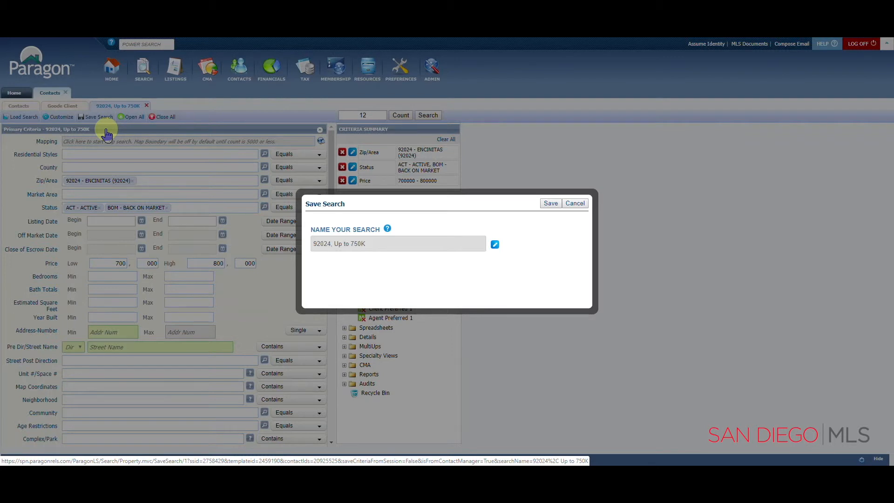
pyautogui.moveTo(409, 250)
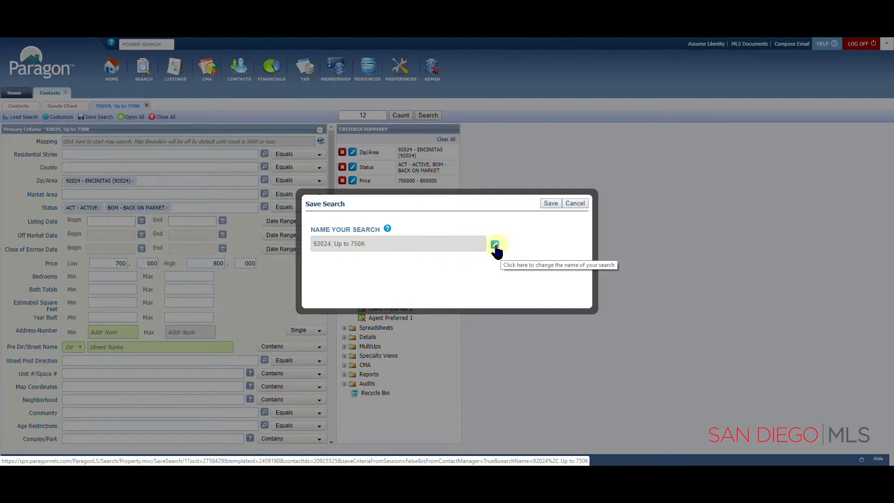
pyautogui.click(495, 245)
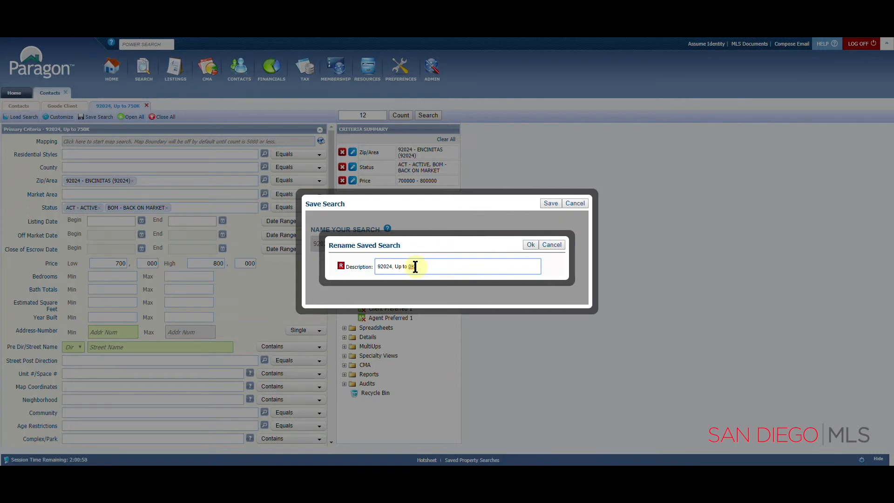
pyautogui.write('800K')
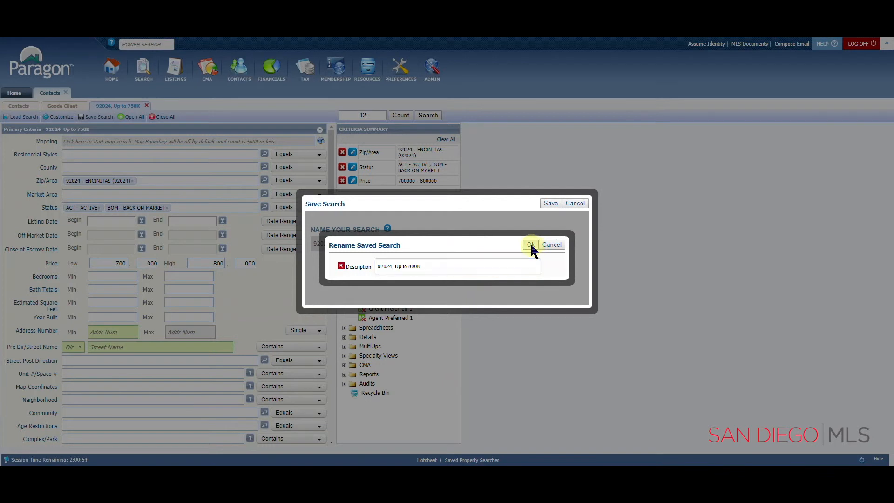
pyautogui.click(531, 245)
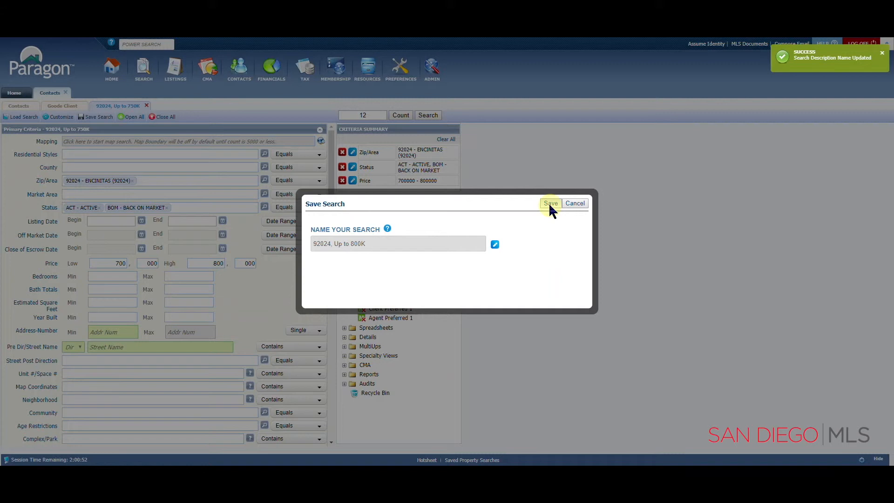
pyautogui.click(551, 203)
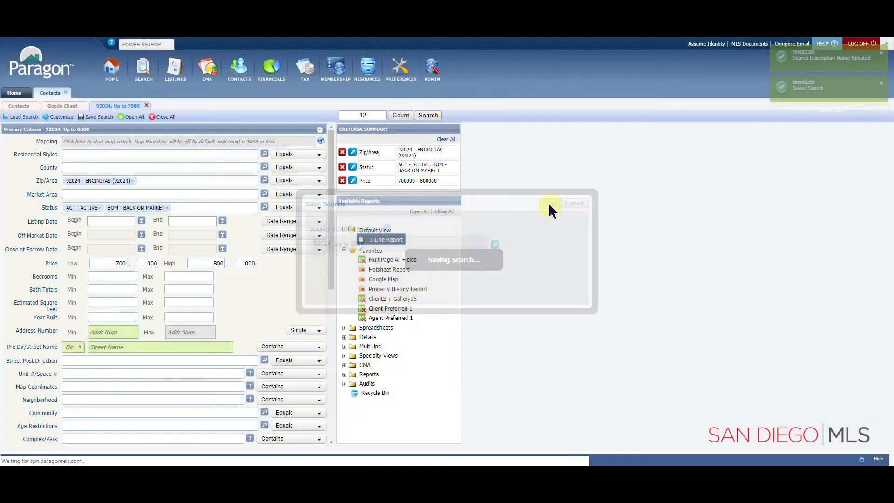
pyautogui.click(575, 203)
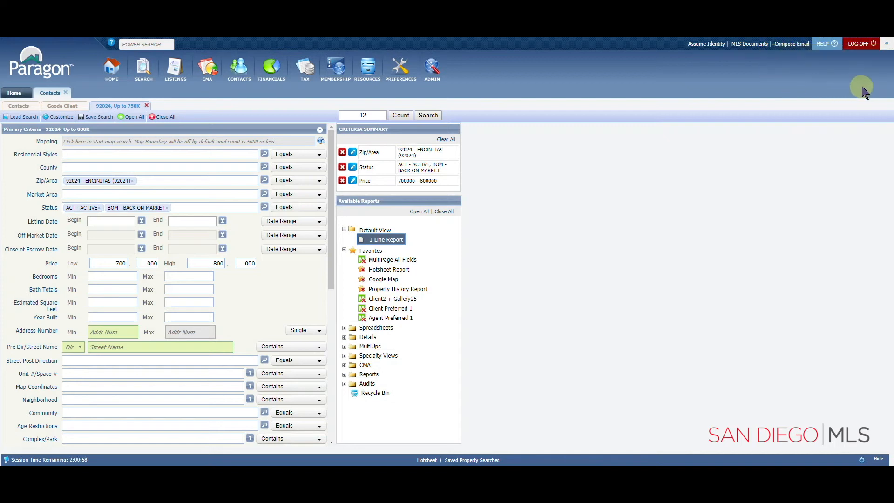
pyautogui.moveTo(753, 71)
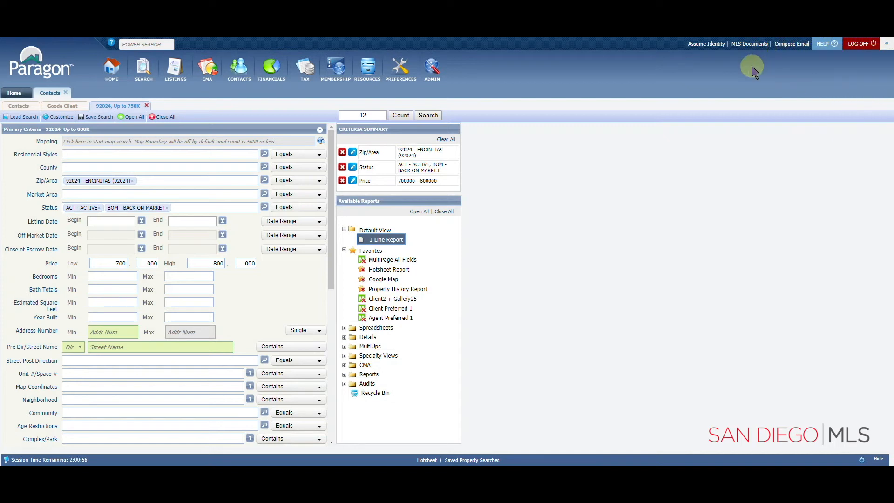